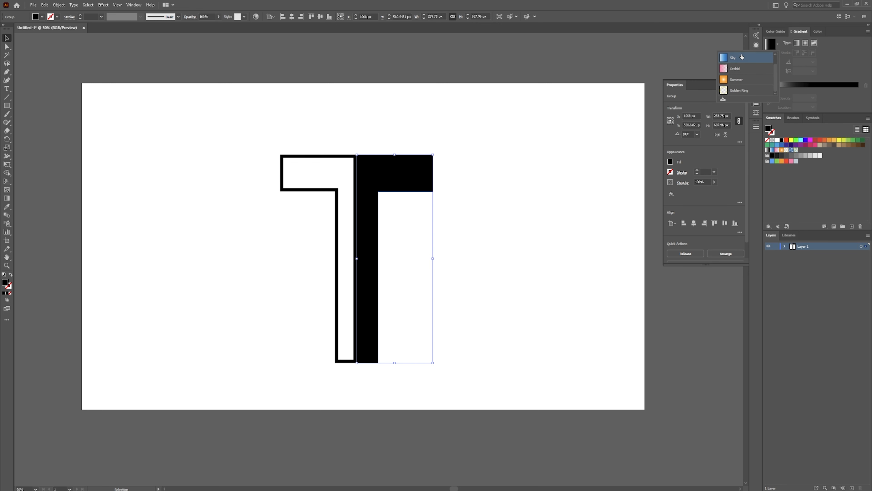
# Step: Fill the selected split T shape with the Sky gradient preset
pyautogui.click(733, 57)
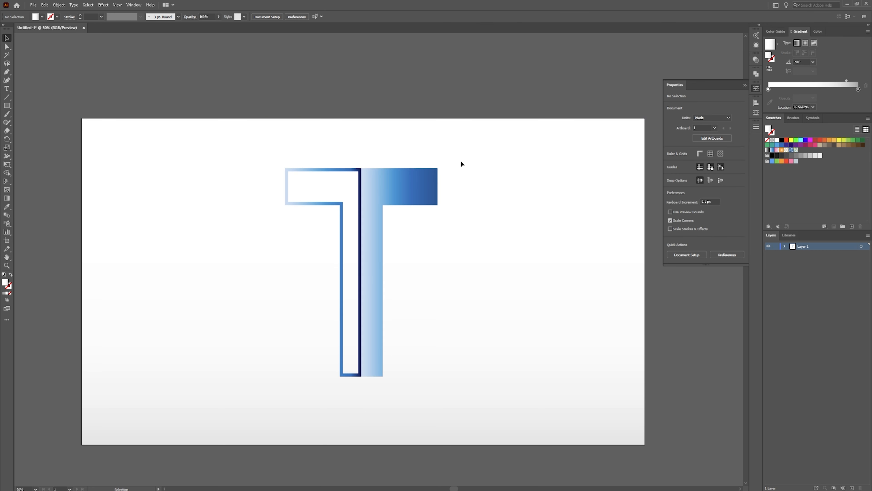
# Step: Bring up the context menu on the grouped T to reach Transform > Reflect
pyautogui.rightClick(365, 208)
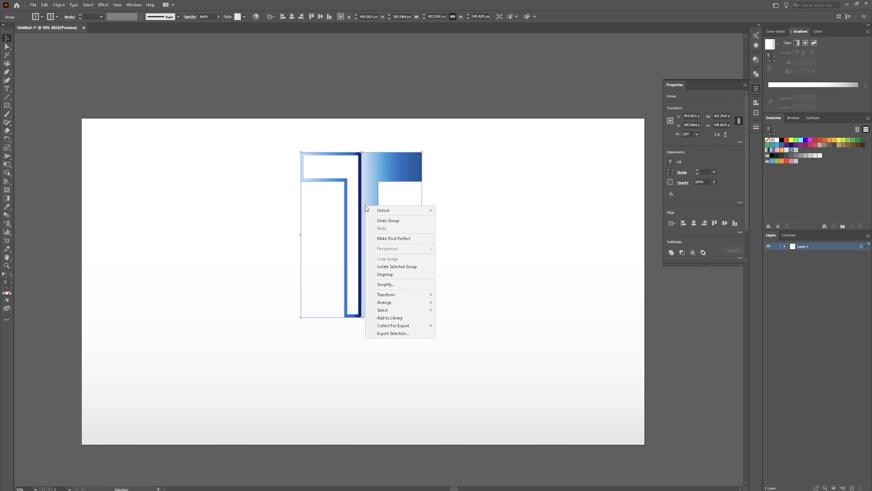
pyautogui.moveTo(386, 294)
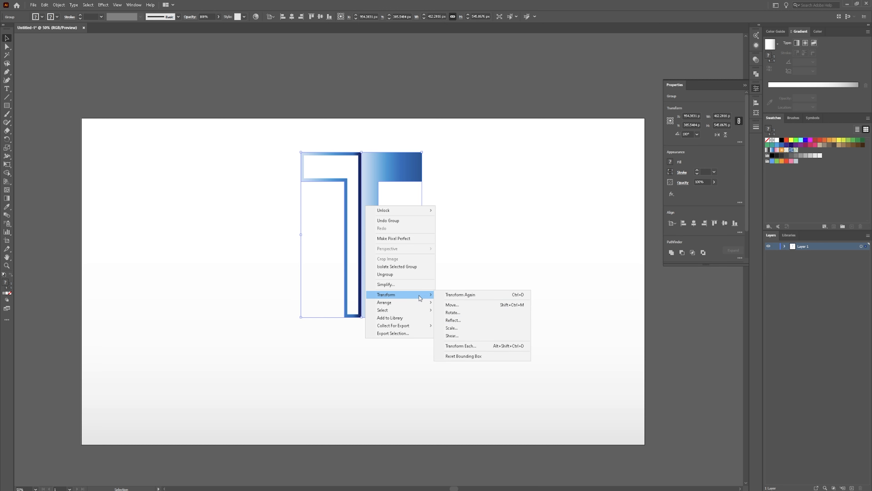